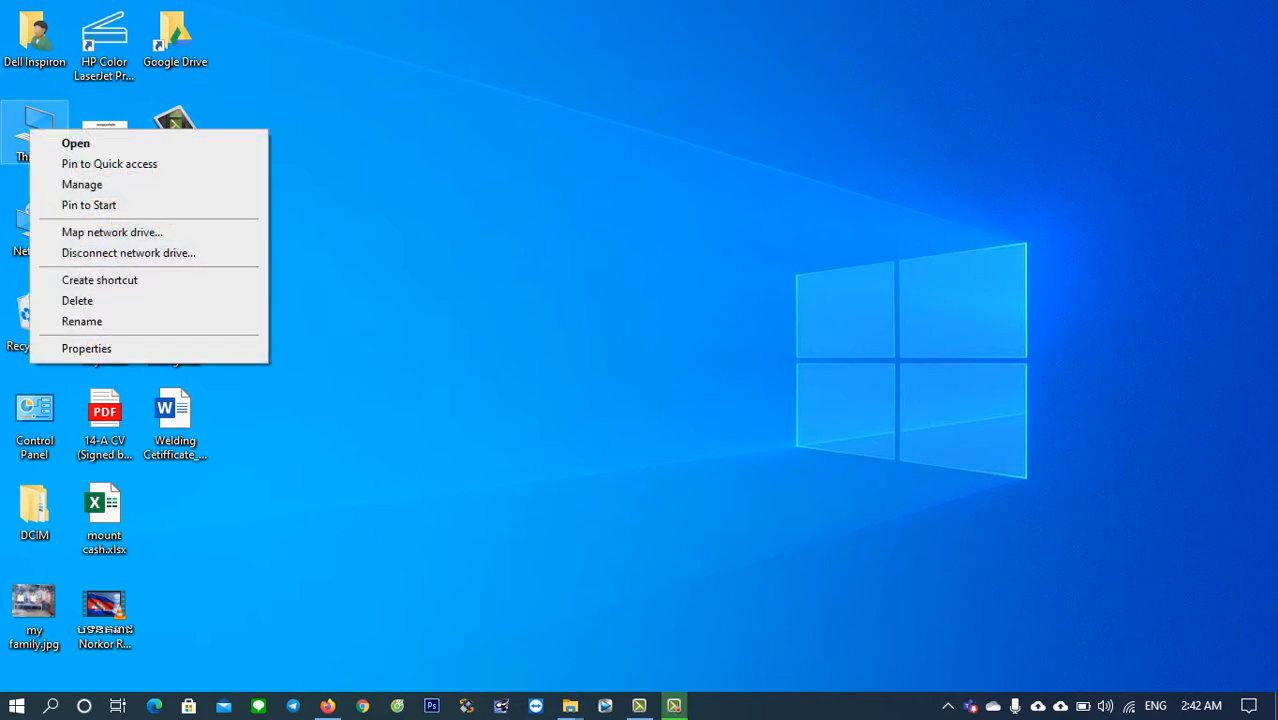
- Show Device Manager in Computer Management, listing this PC's hardware categories including Display adapters
click(82, 184)
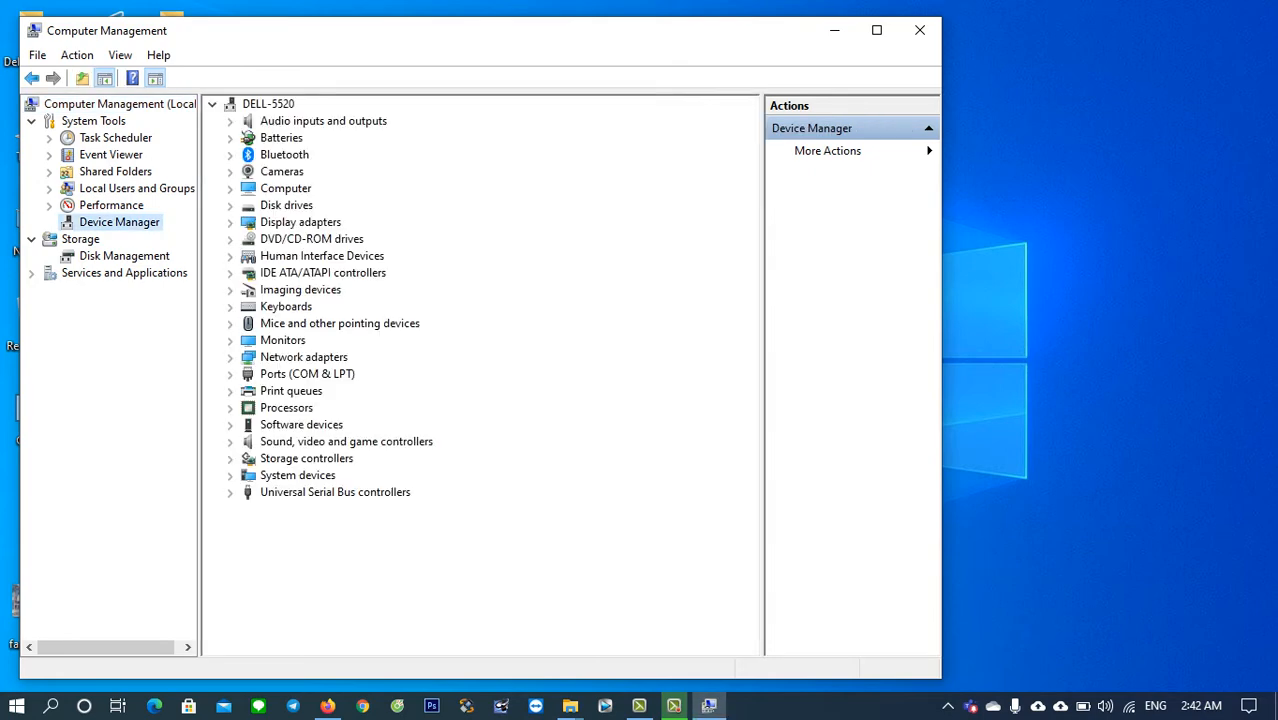